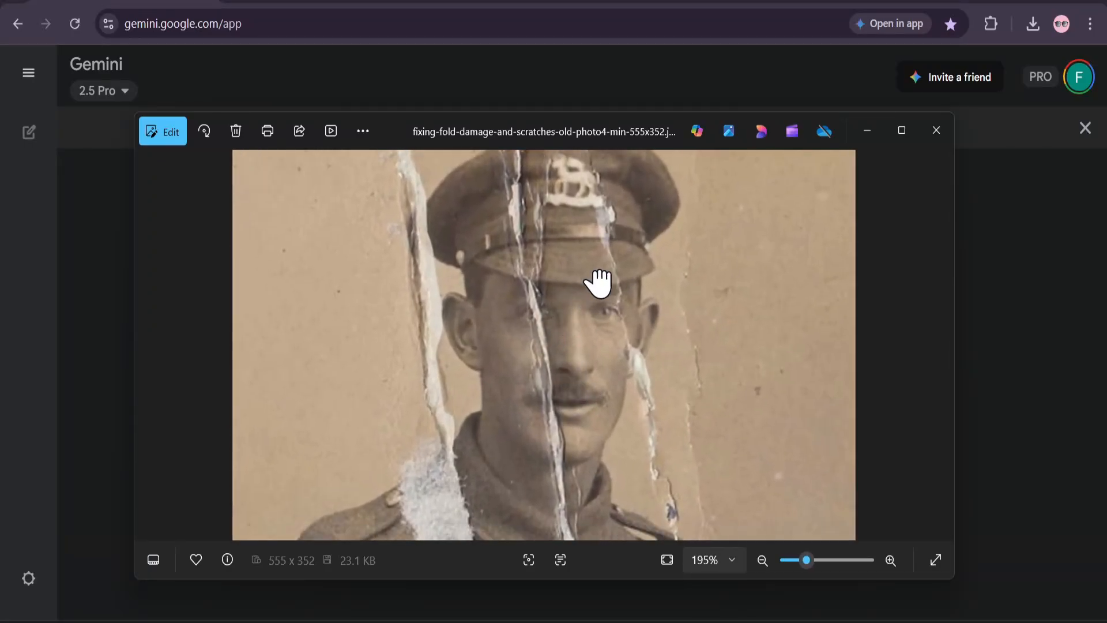
Step: Zoom out to view the whole fold-damaged sepia soldier portrait in Photos, then close it
click(762, 560)
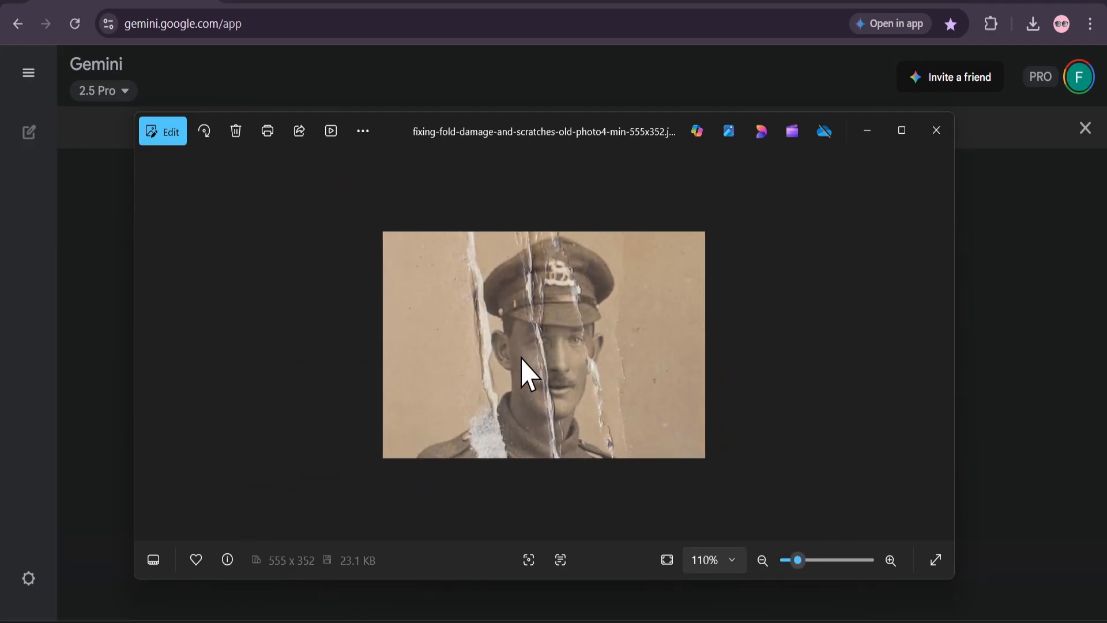
click(891, 560)
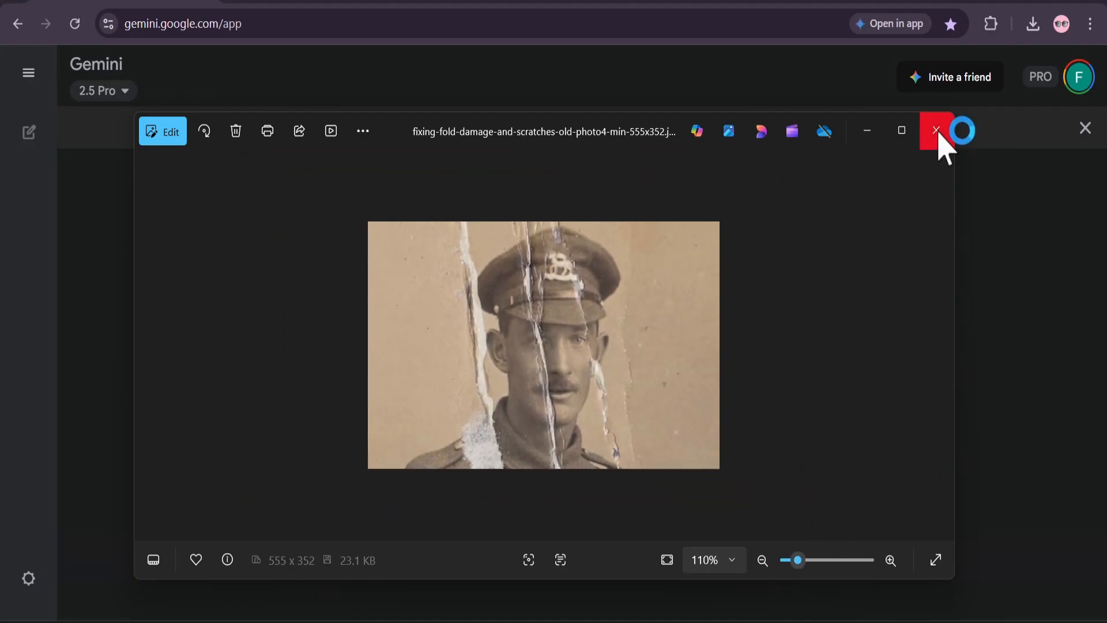
click(937, 131)
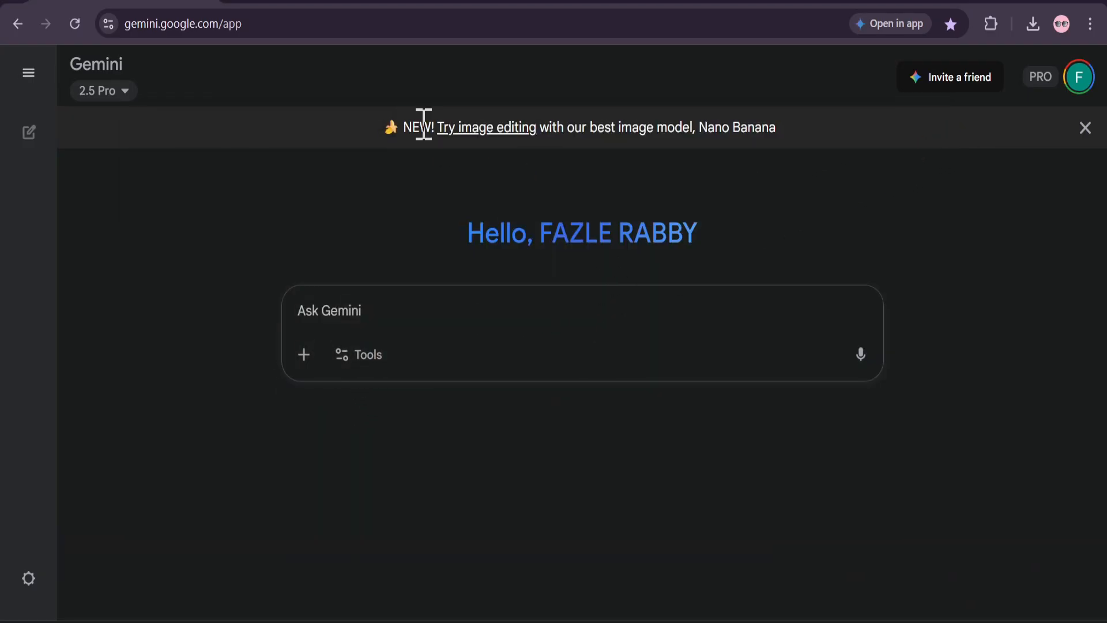
Step: Drag the soldier portrait file into Gemini's prompt box and turn on the Image tool
drag(432, 127, 635, 128)
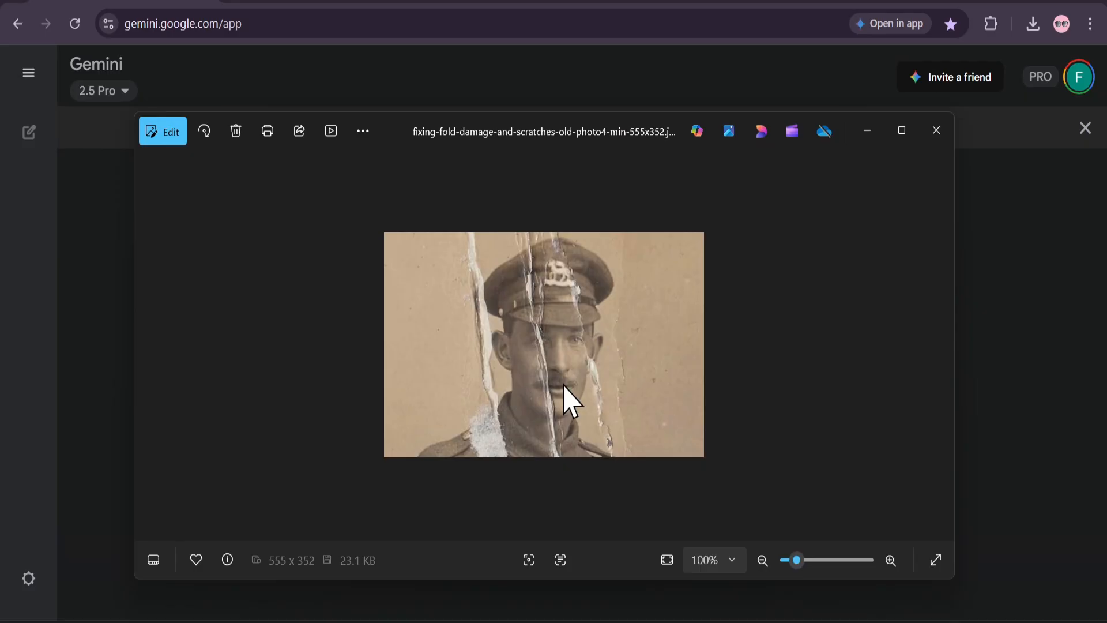
click(935, 129)
text(restore)
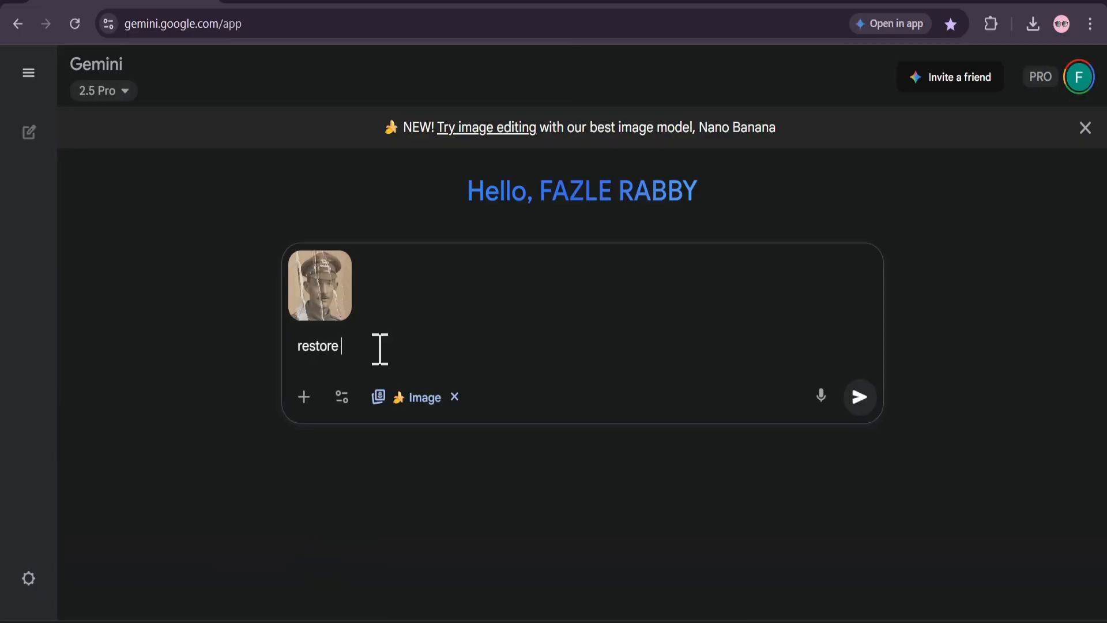
Step: Send the 'restore this photo' request and download the colorized result at full size
text(this)
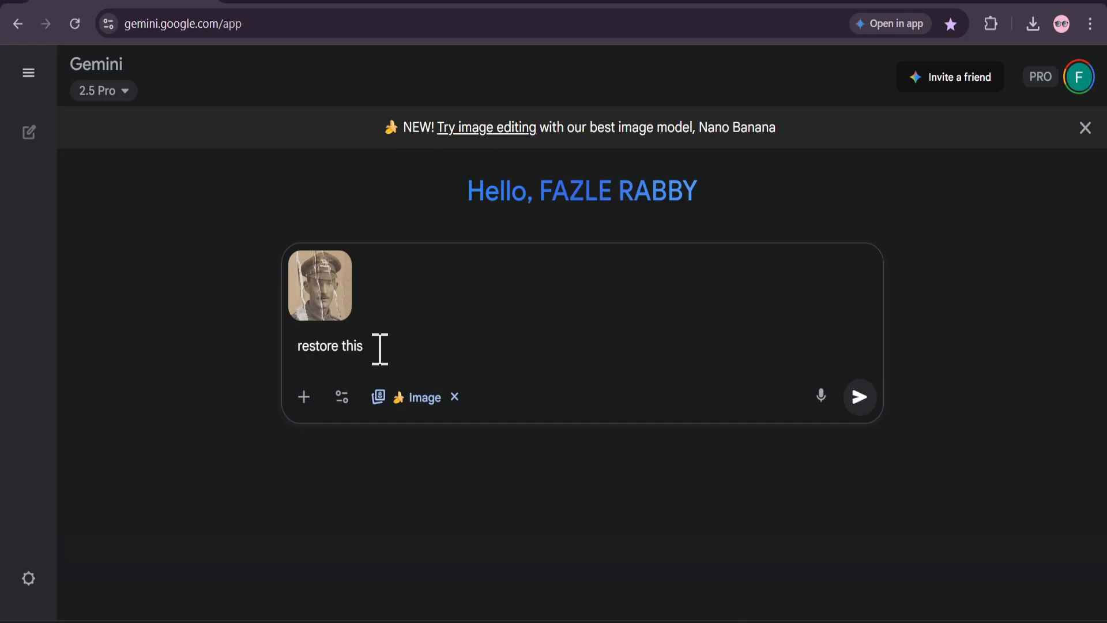
text(photo)
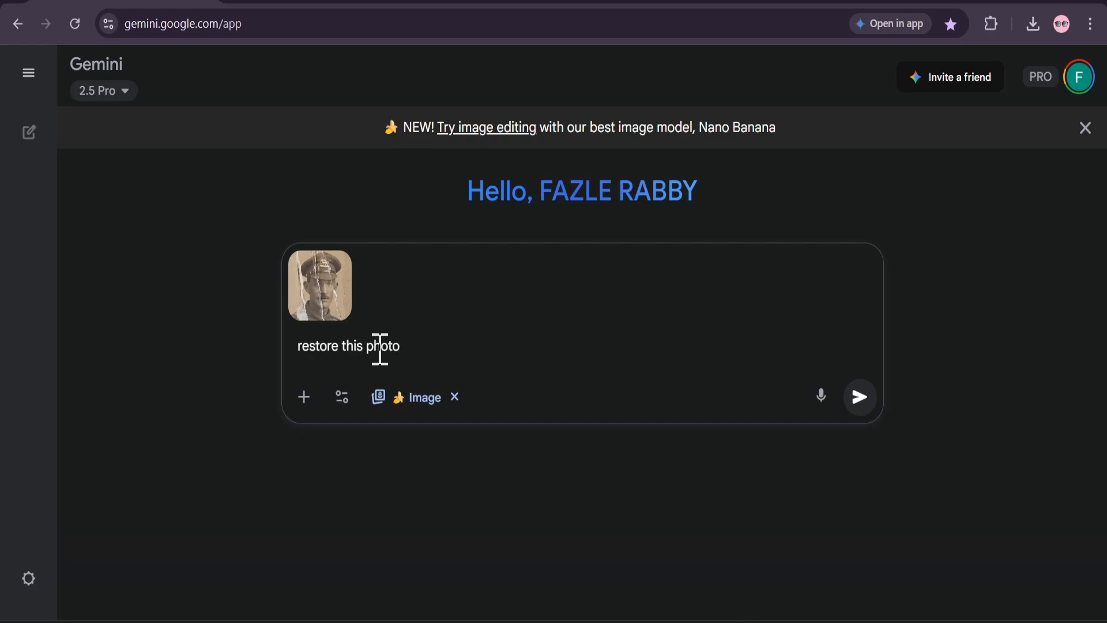
click(859, 396)
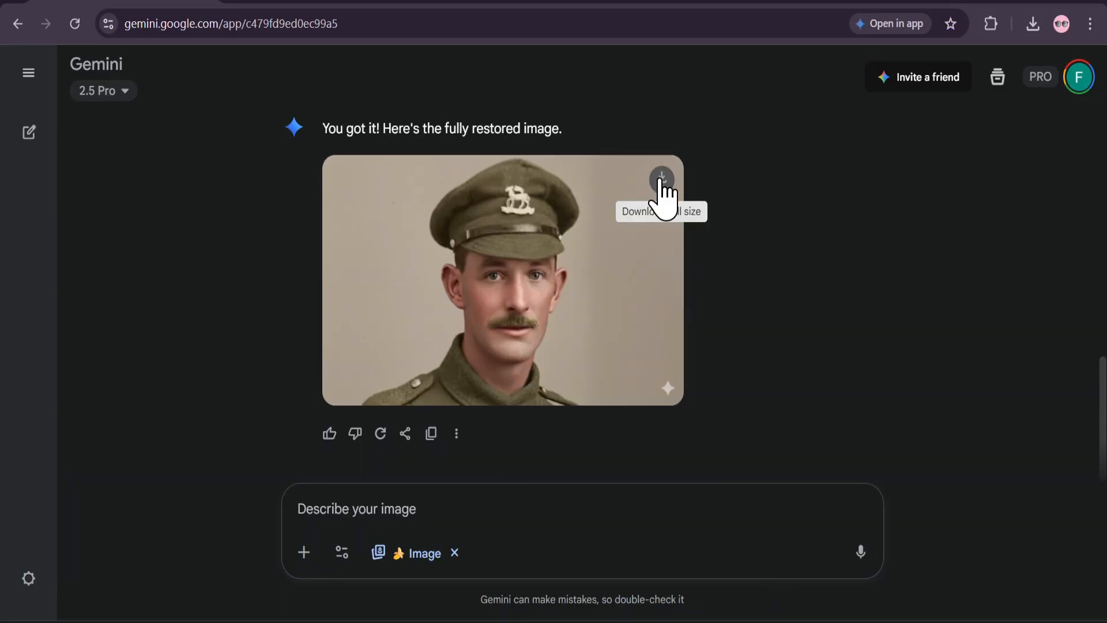
click(661, 179)
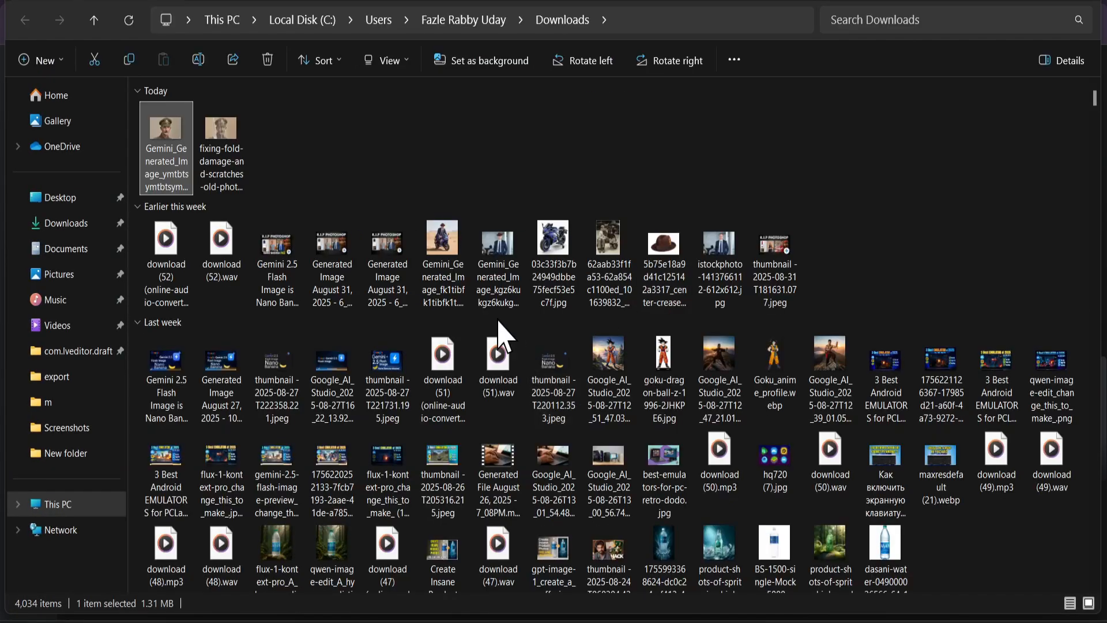
Step: Open the original portrait from Downloads, compare it with the restored image, then close Photos
double_click(220, 142)
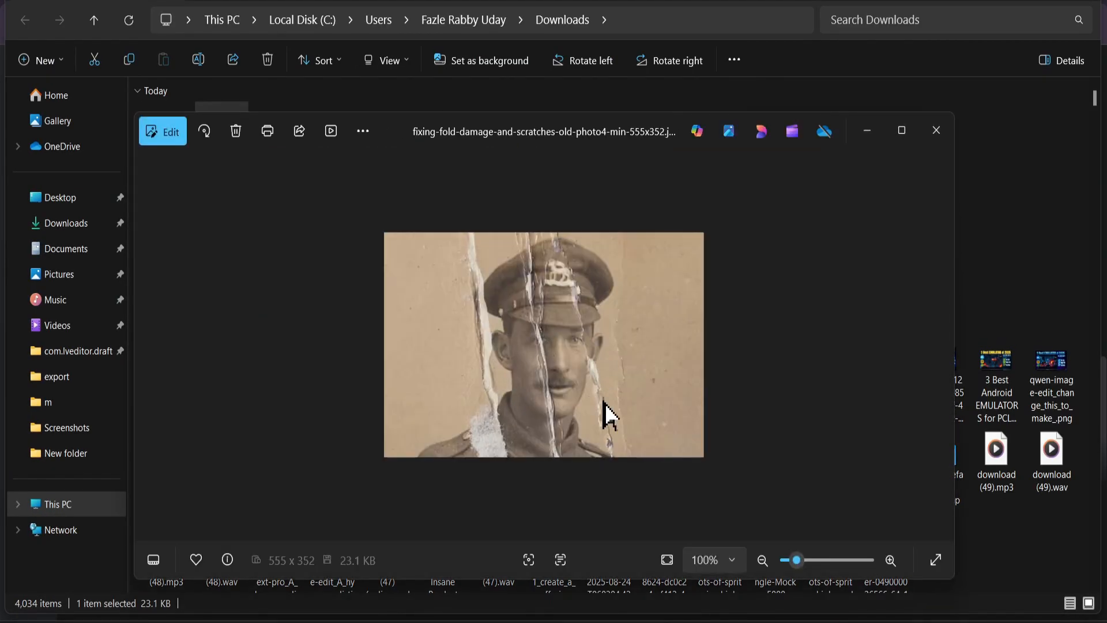
mouse_move(303, 353)
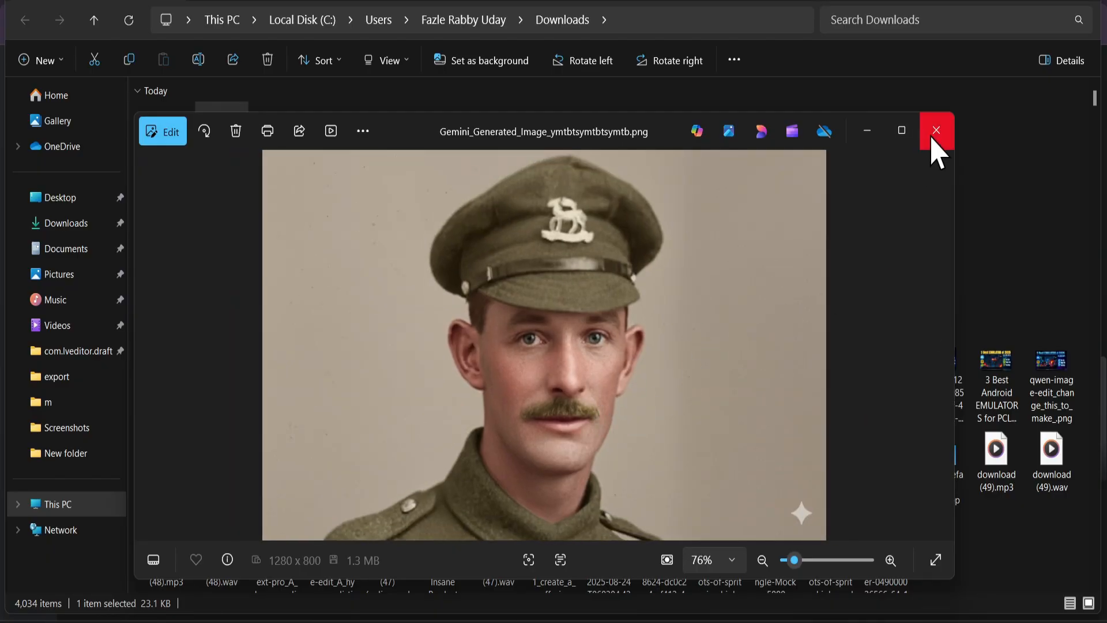
click(935, 131)
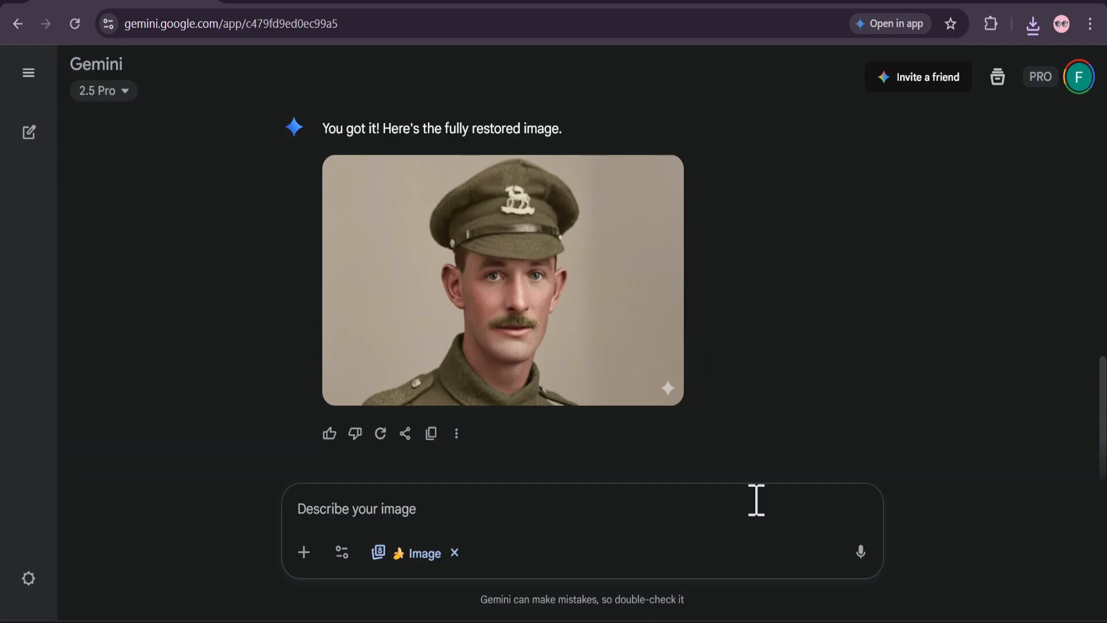
click(28, 132)
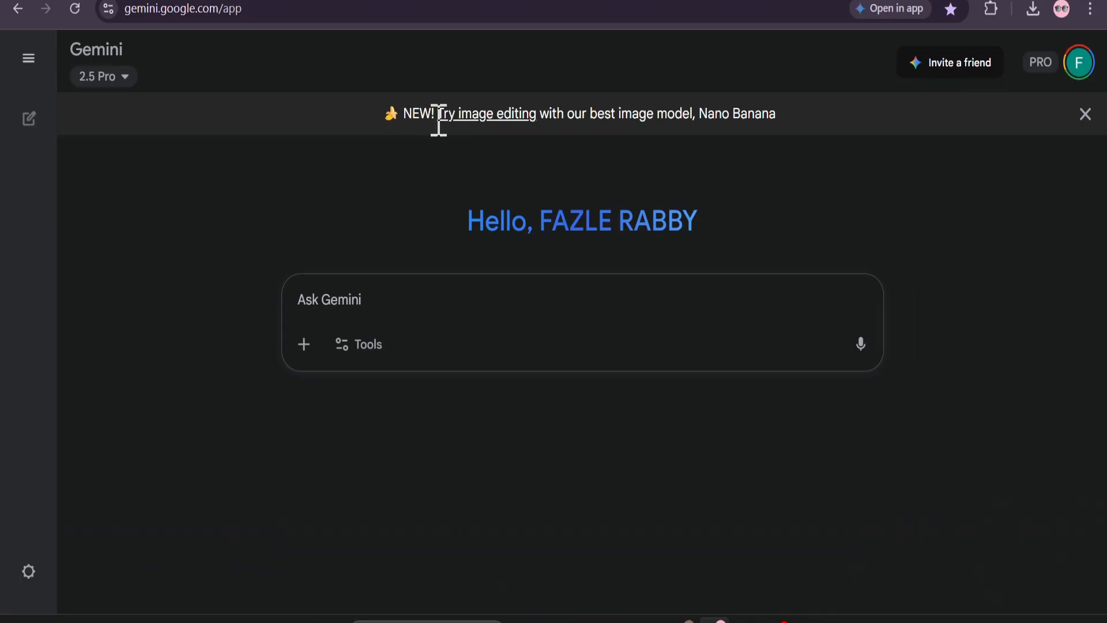
mouse_move(763, 111)
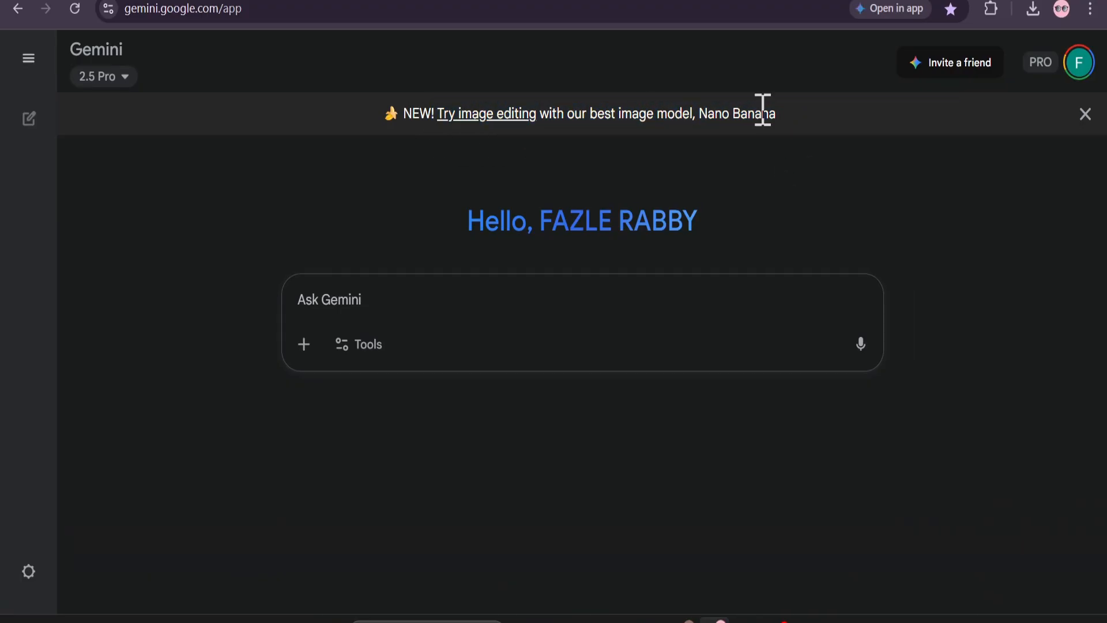
mouse_move(303, 345)
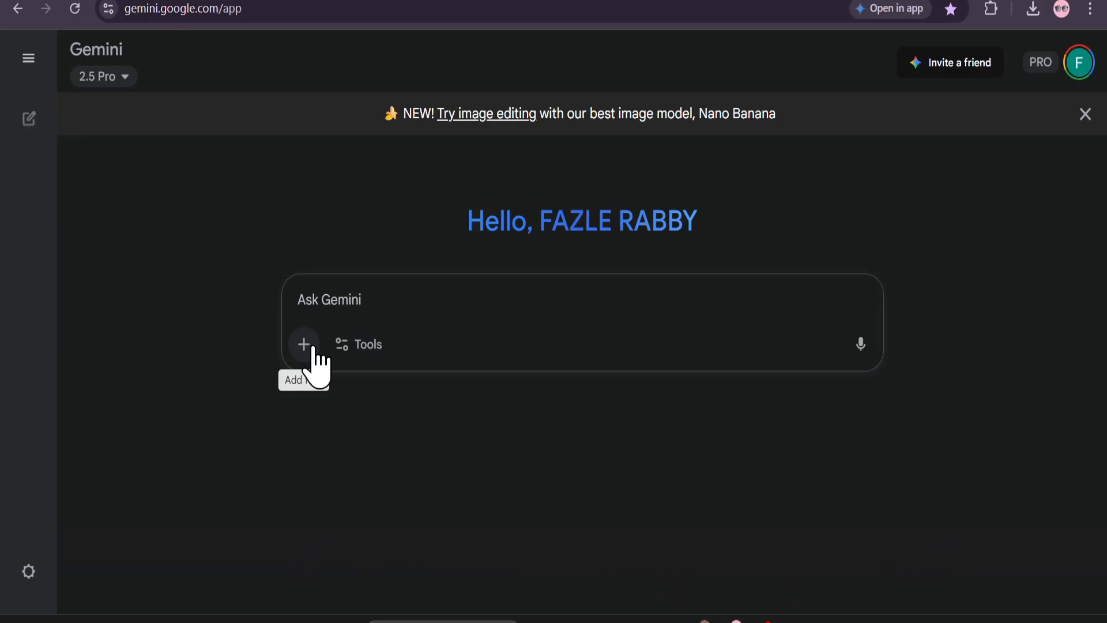
Step: Choose Create images from the Tools menu in the new chat
click(304, 345)
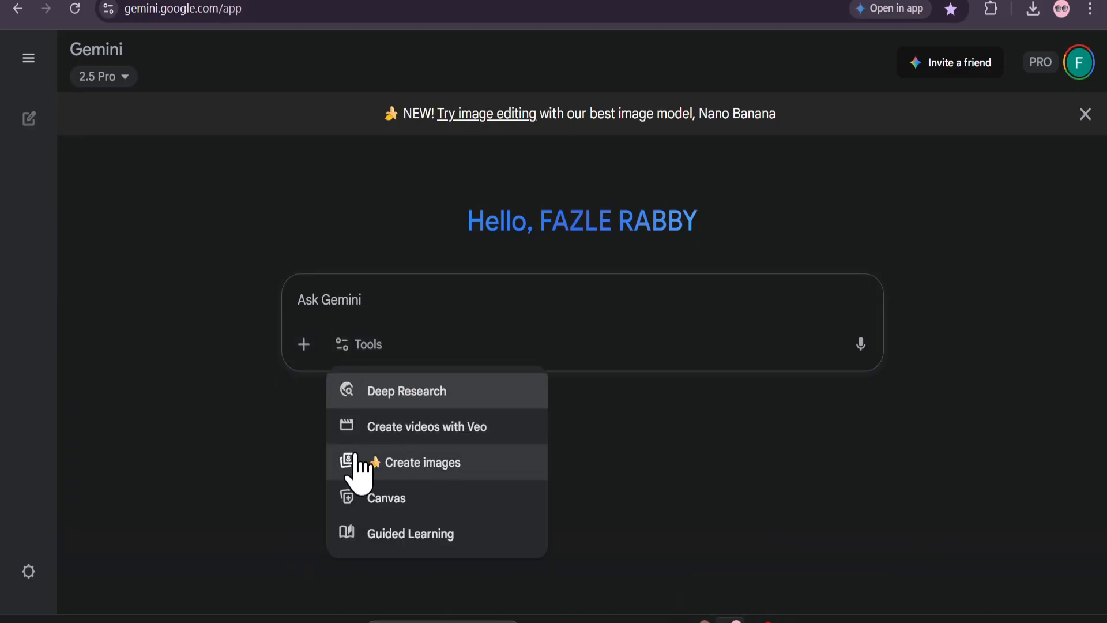
click(422, 462)
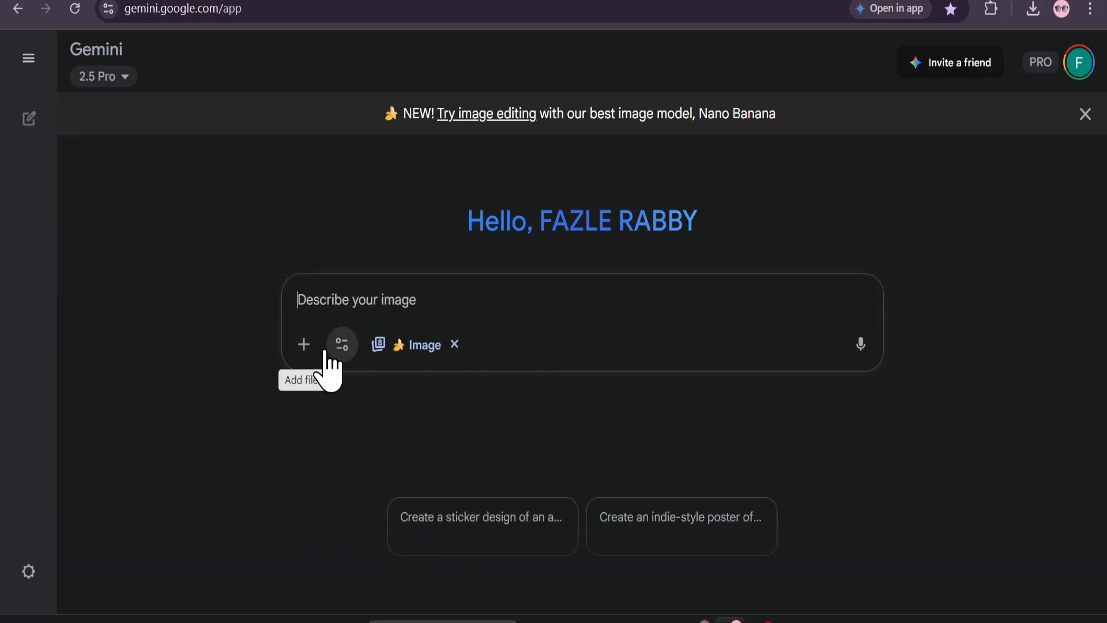